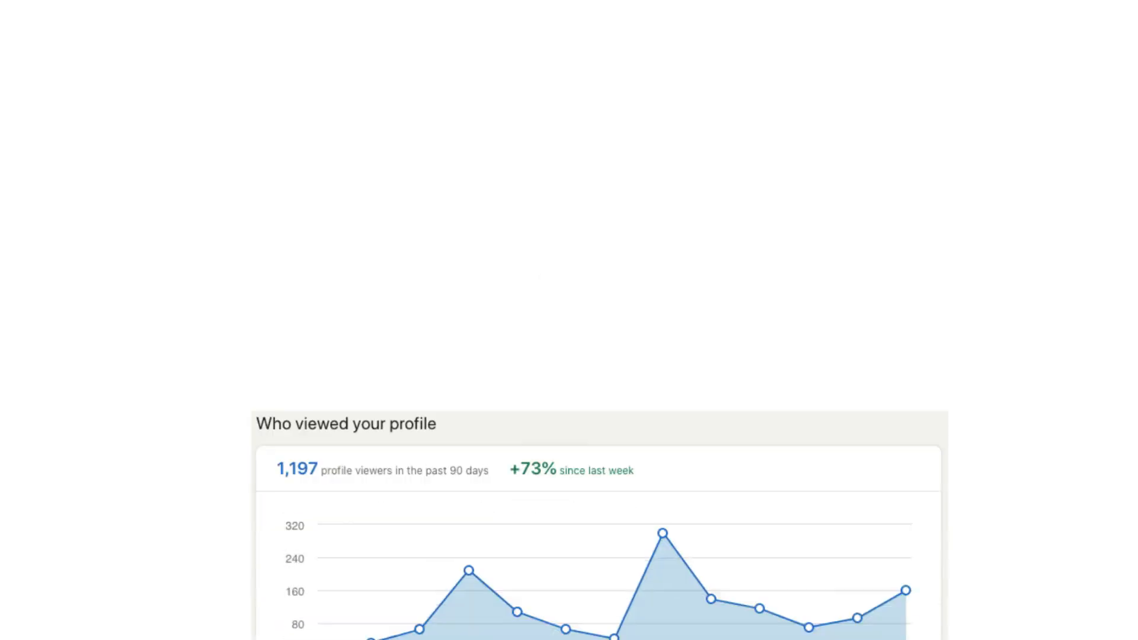
pyautogui.scroll(-3)
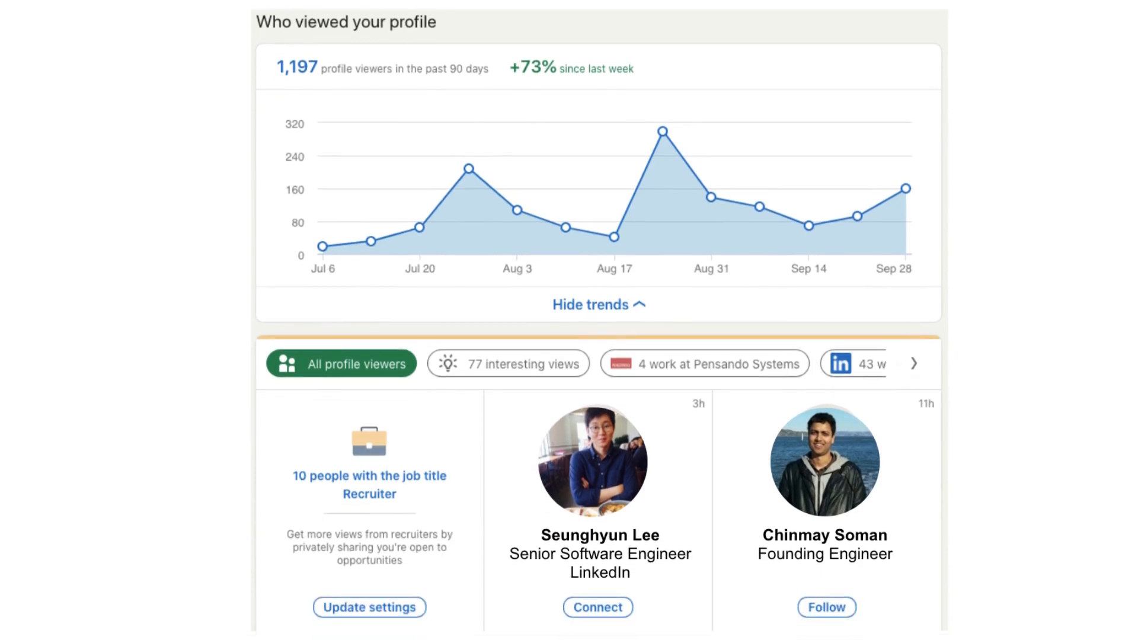